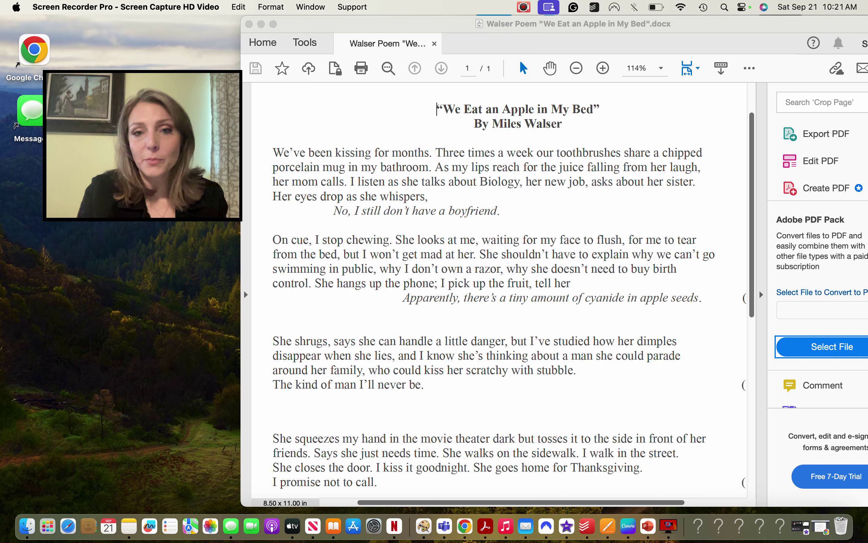
scroll(down, 3)
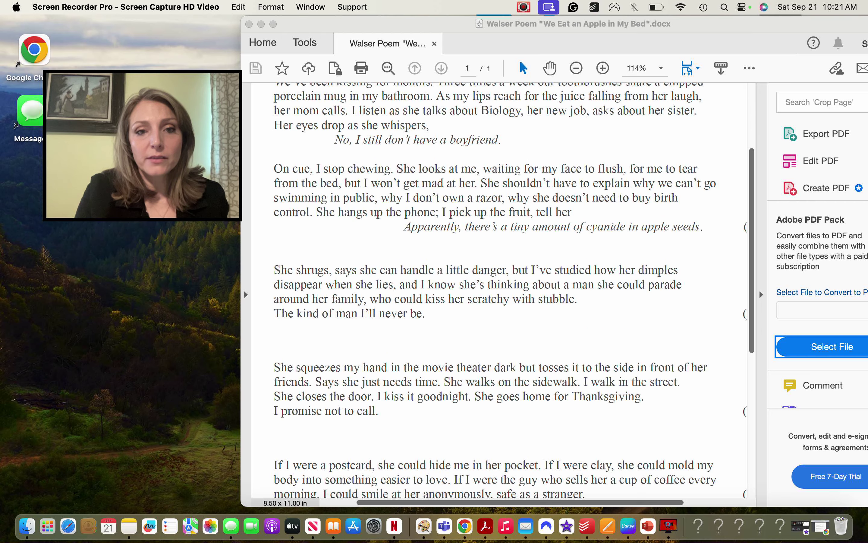
scroll(down, 3)
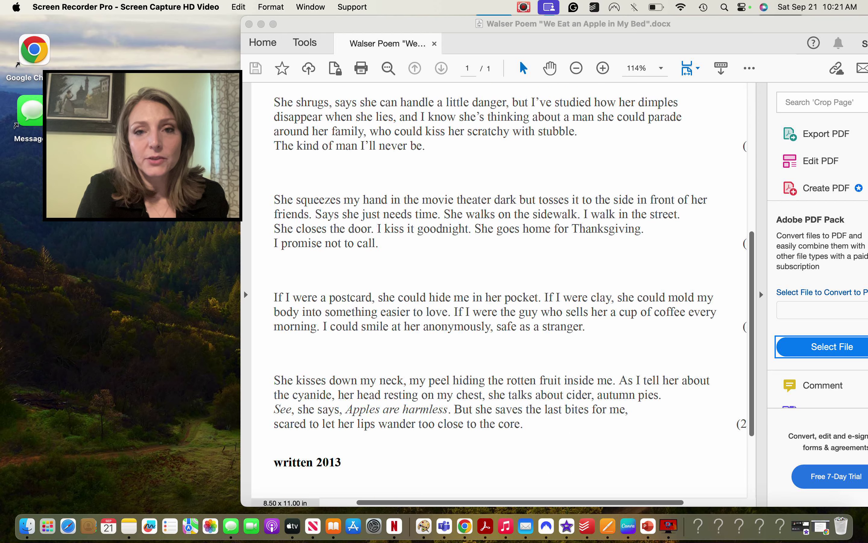